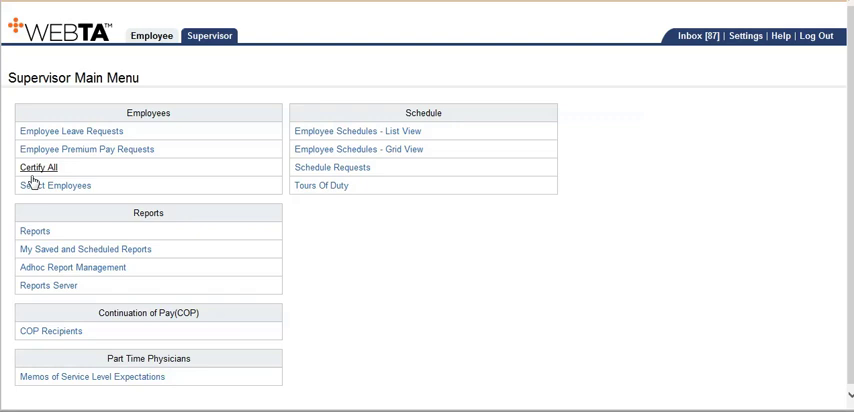
mouse_move(37, 173)
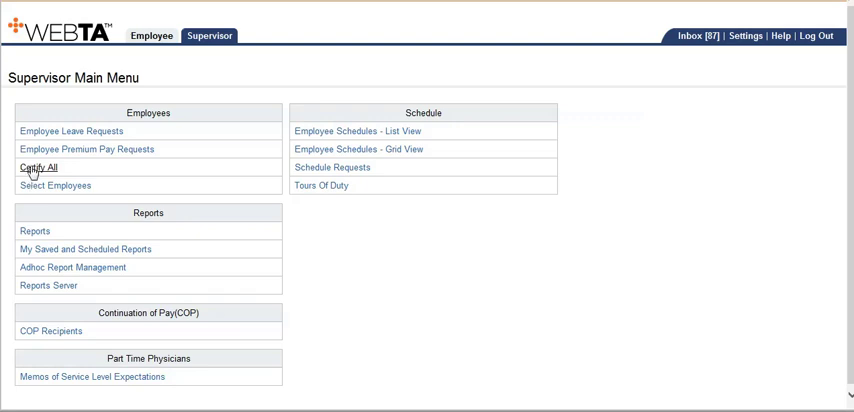
Start certification for all employees' pending timesheets from the supervisor menu
left_click(40, 167)
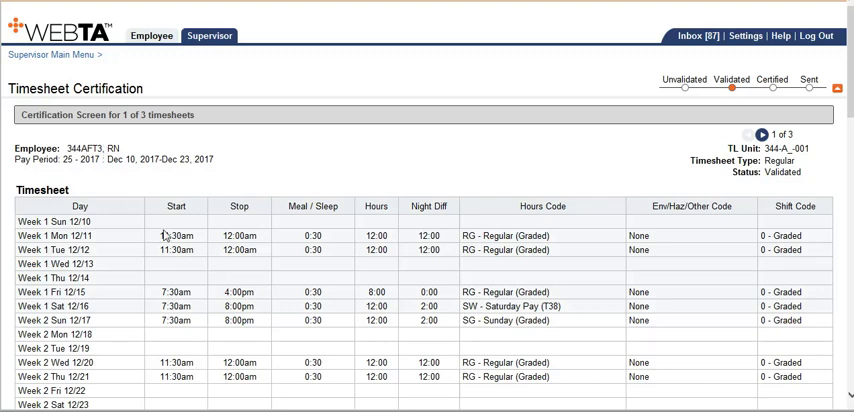
Review timesheet 1 of 3 from top to bottom and certify it
scroll("down", 3)
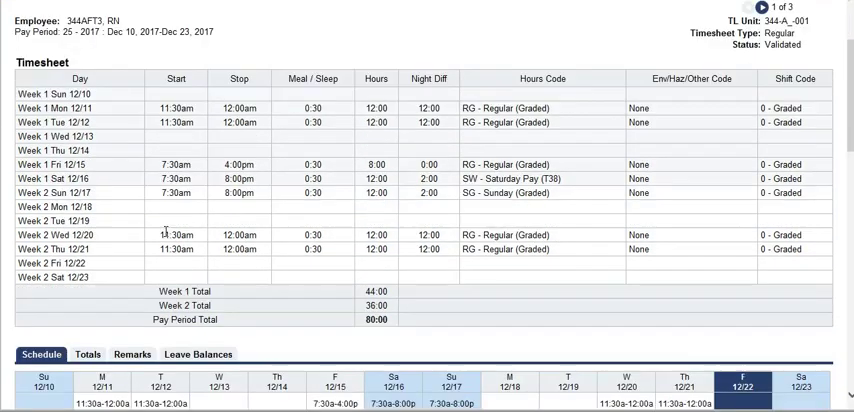
scroll("down", 3)
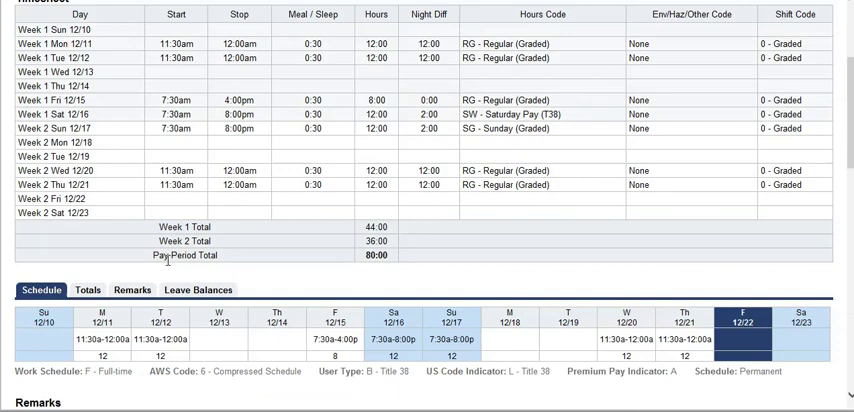
scroll("down", 3)
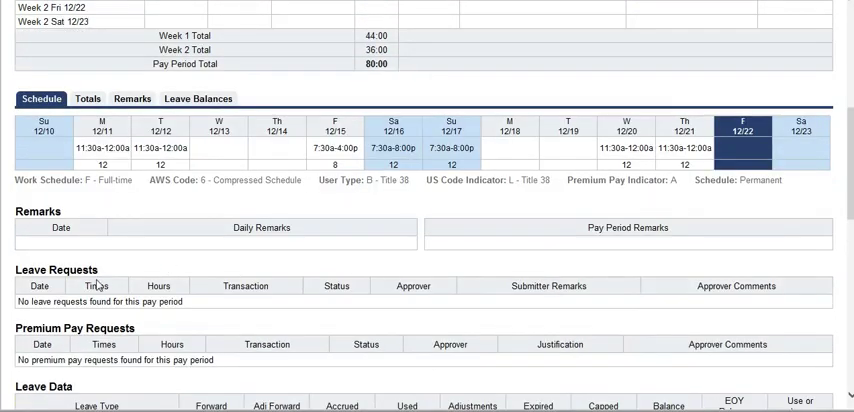
scroll("down", 3)
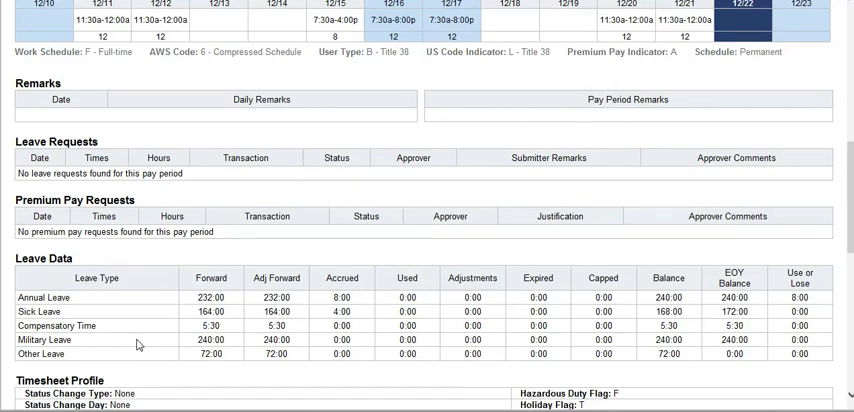
scroll("down", 3)
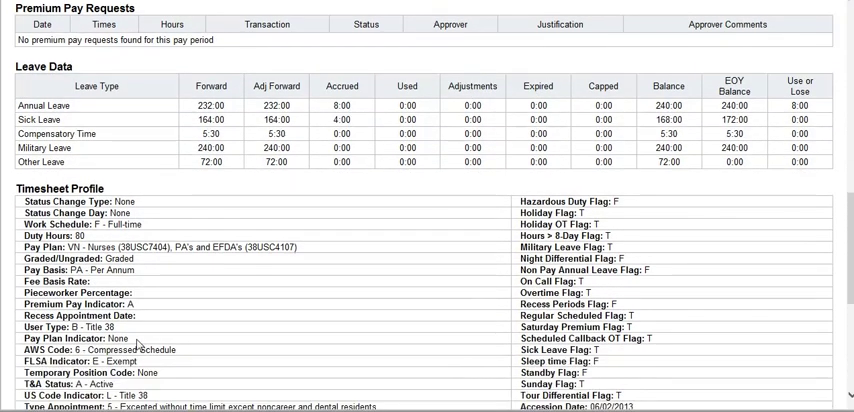
scroll("down", 3)
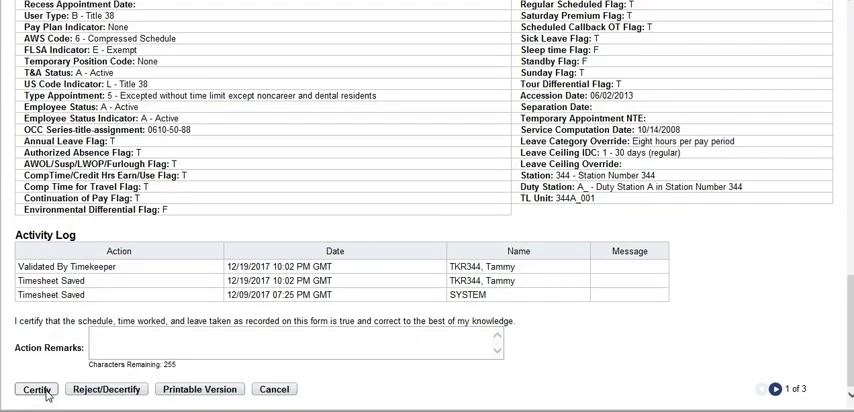
left_click(33, 389)
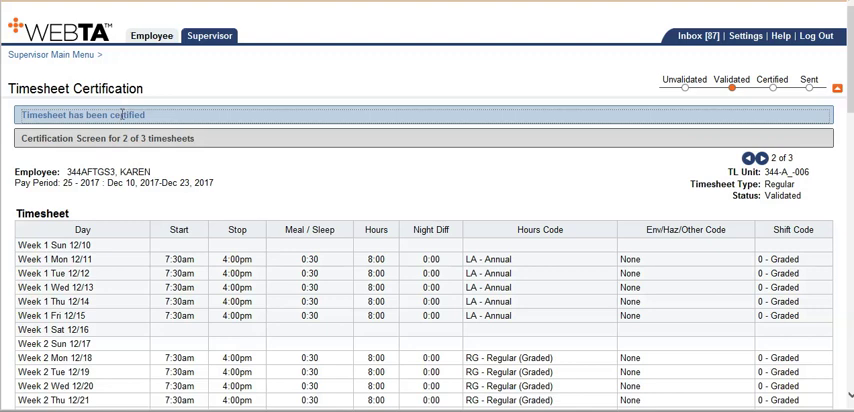
mouse_move(38, 157)
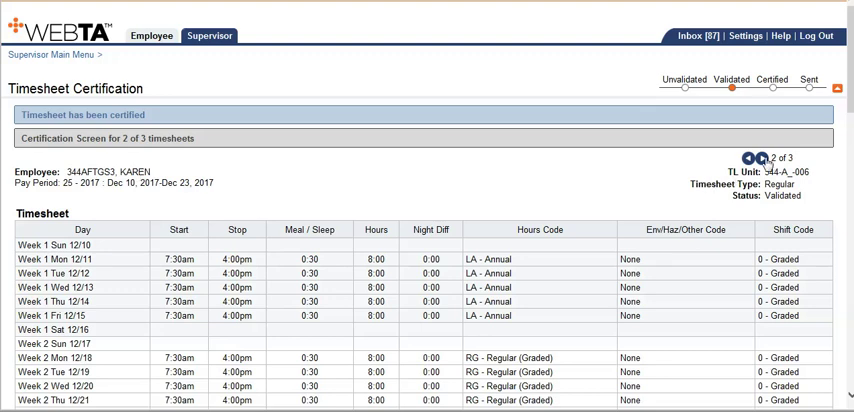
mouse_move(765, 160)
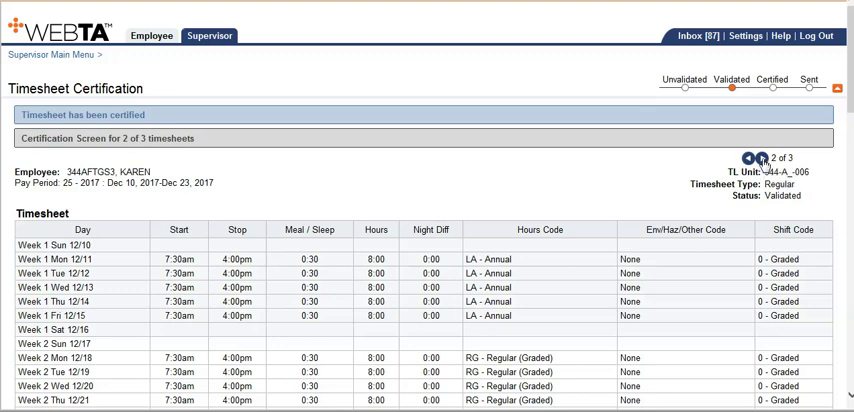
Skip timesheet 2 of 3 uncertified and advance to timesheet 3 of 3
left_click(758, 158)
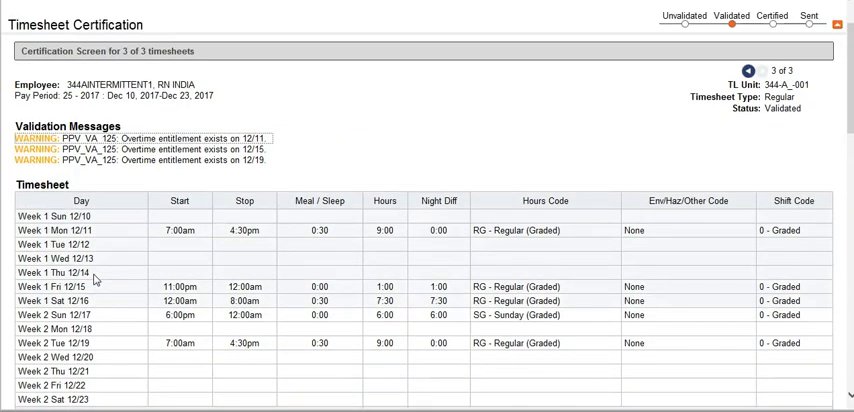
scroll("down", 3)
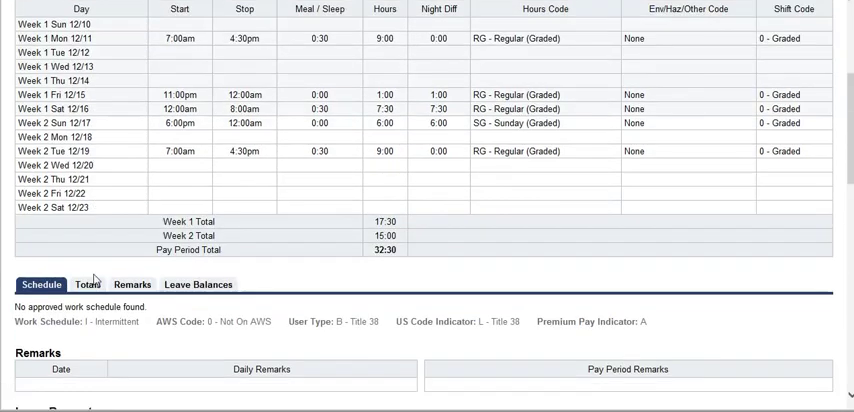